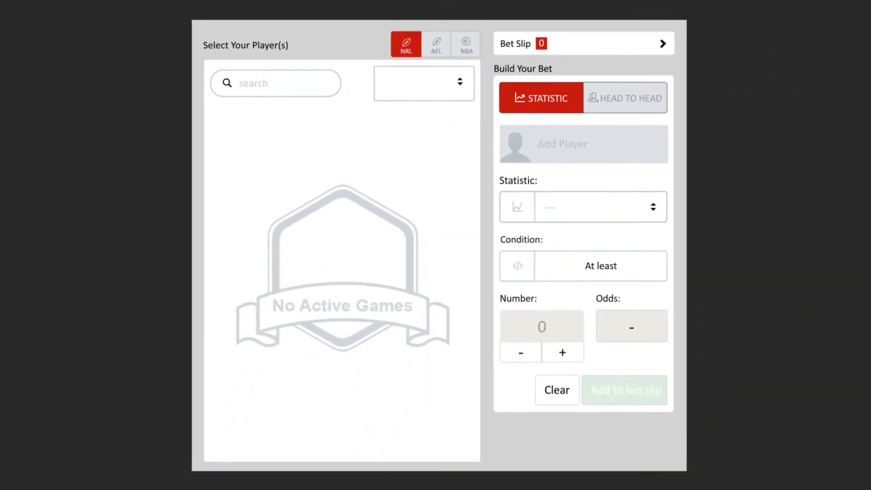
Switch the competition from NRL to AFL and list the GC vs ADE players.
{"action": "left_click", "coordinate": [436, 43]}
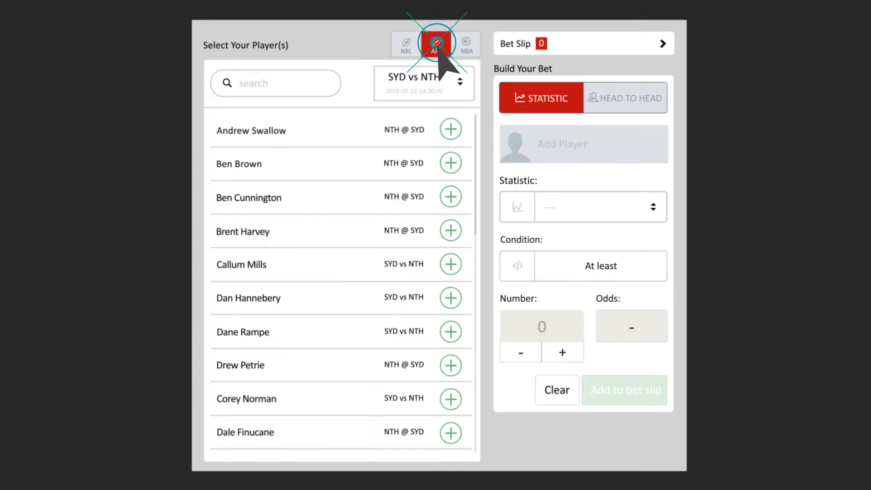
{"action": "left_click", "coordinate": [436, 43]}
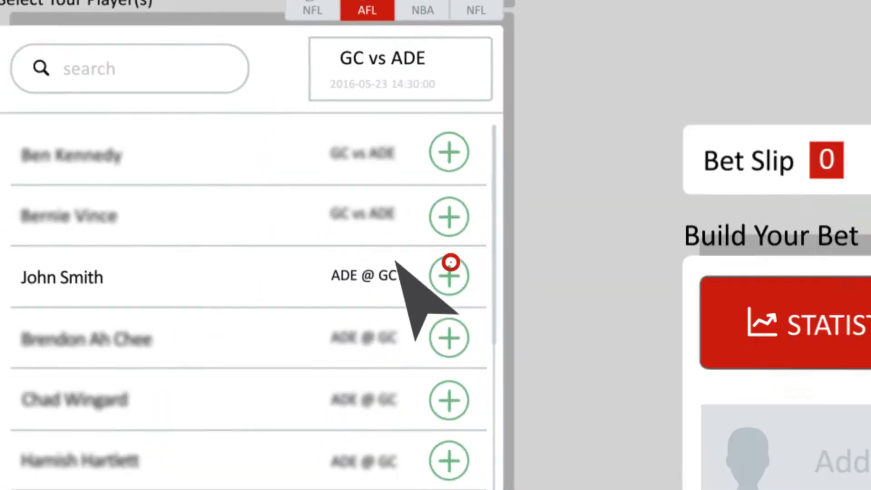
Add John Smith with Goals as the statistic and raise the required count toward 15.
{"action": "left_click", "coordinate": [449, 276]}
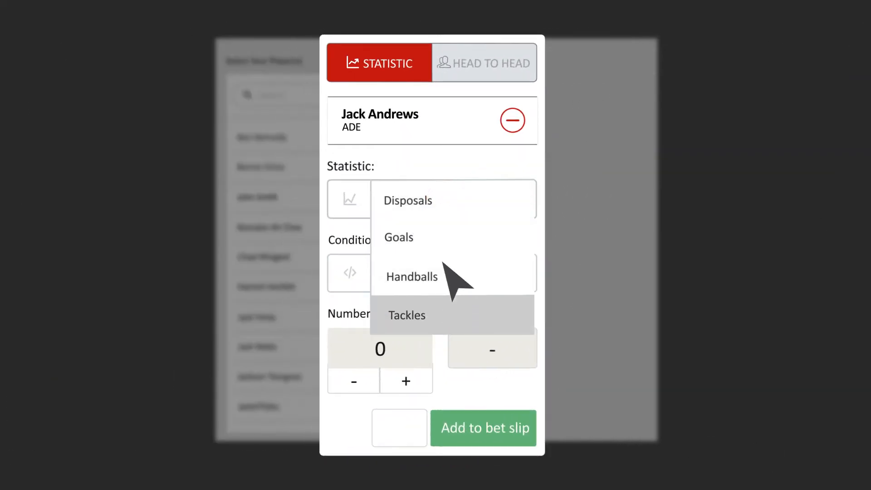
{"action": "left_click", "coordinate": [398, 237]}
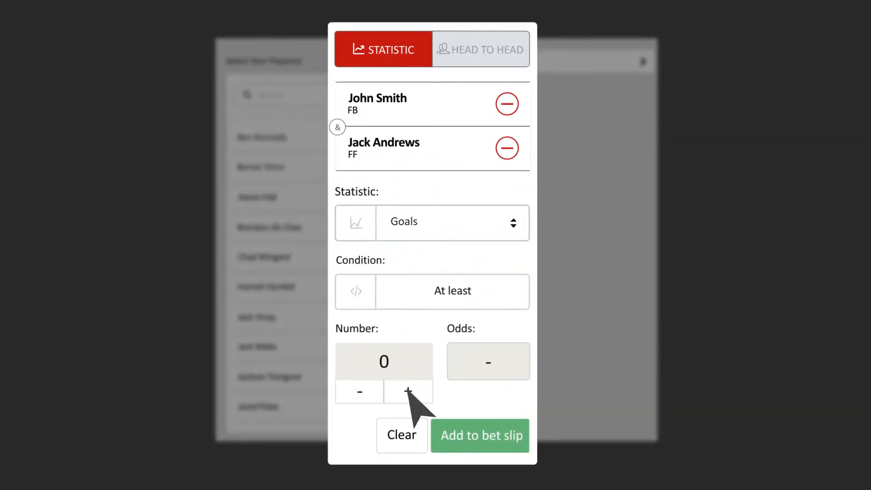
{"action": "left_click", "coordinate": [407, 391]}
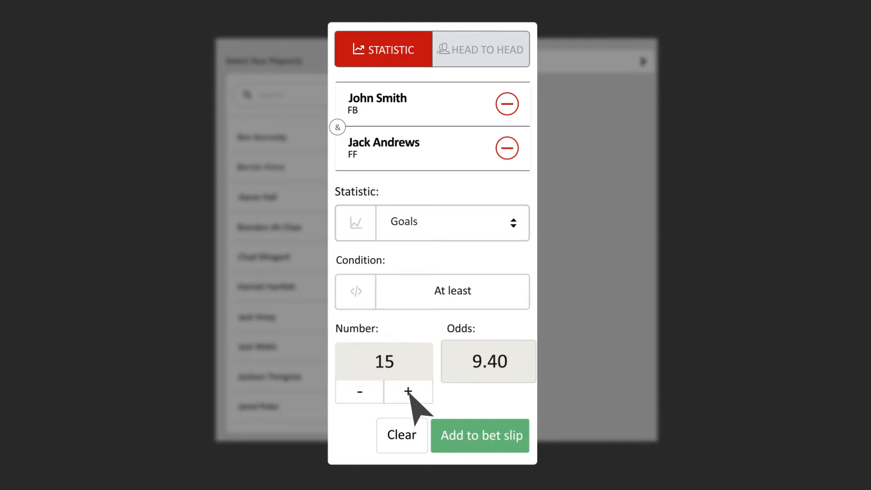
{"action": "left_click", "coordinate": [481, 49]}
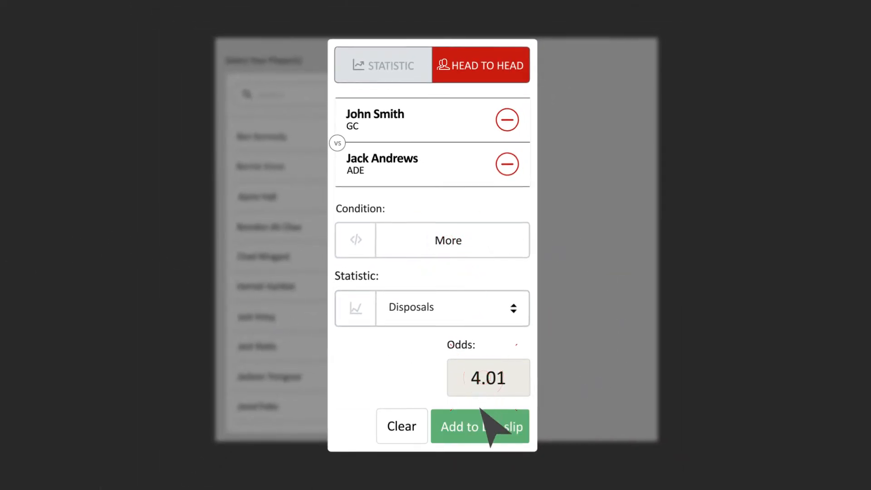
Add the John Smith more-Disposals head-to-head bet at 4.01 to the bet slip.
{"action": "left_click", "coordinate": [479, 426]}
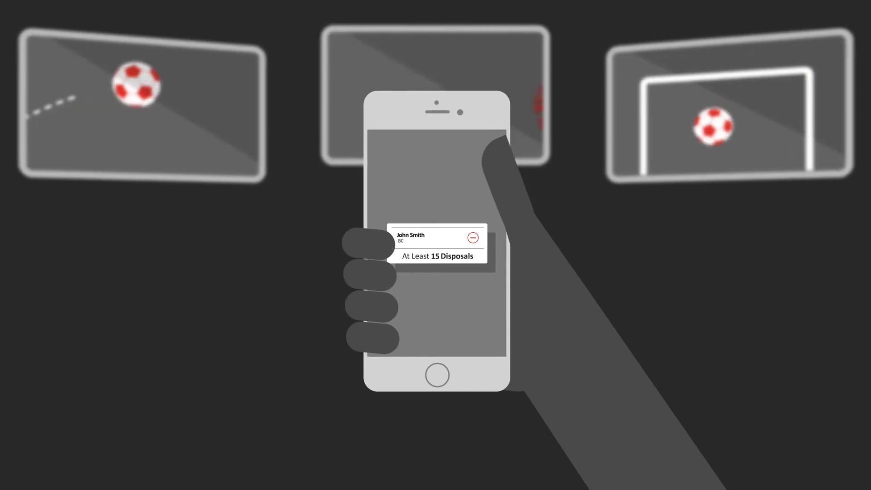